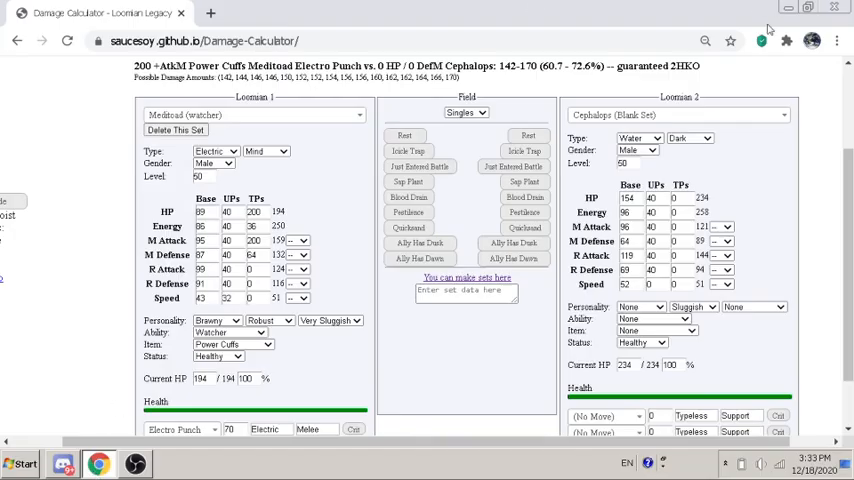
Step: Enlarge the calculator page with two browser zoom-in steps
click(704, 40)
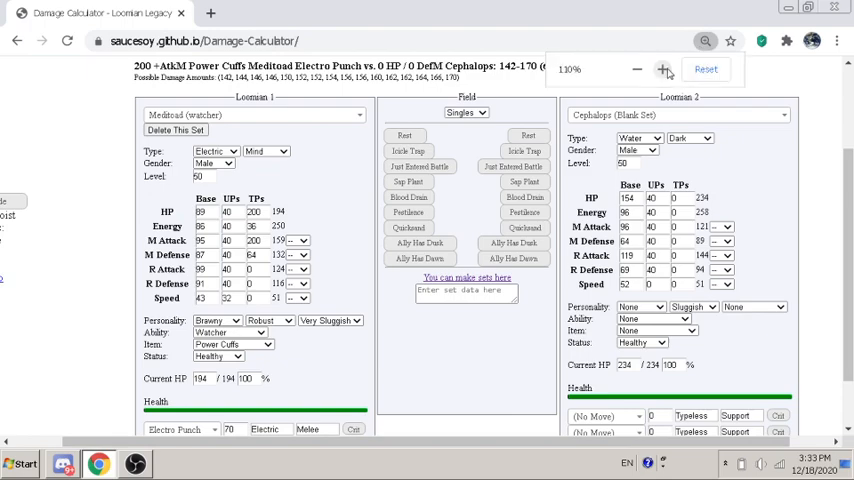
click(662, 68)
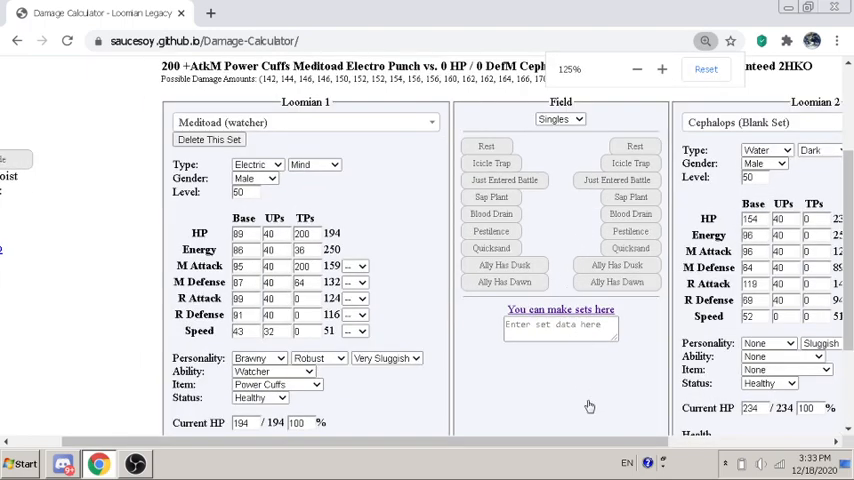
Step: Scroll the page to bring Meditoad's Speed UPs field into view
scroll(down, 3)
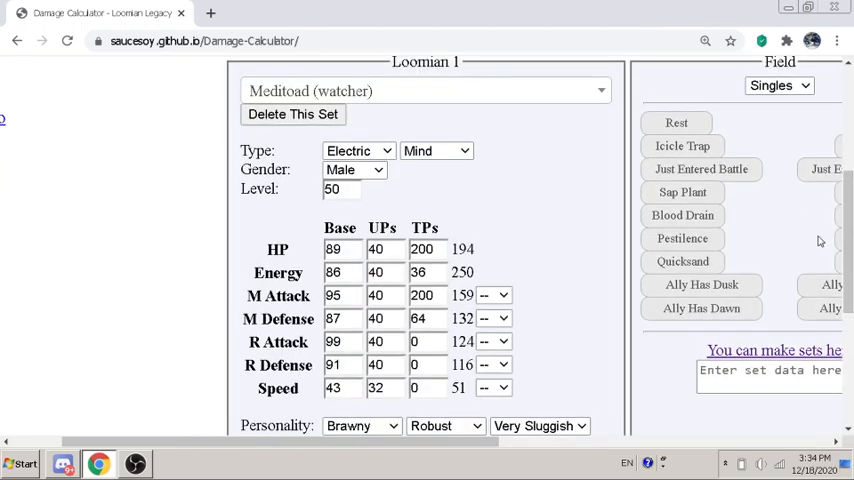
mouse_move(292, 132)
text(34)
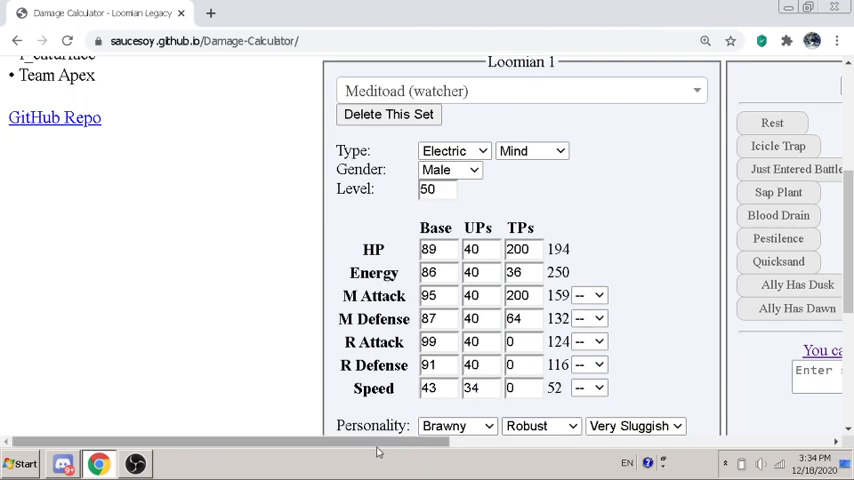
scroll(left, 3)
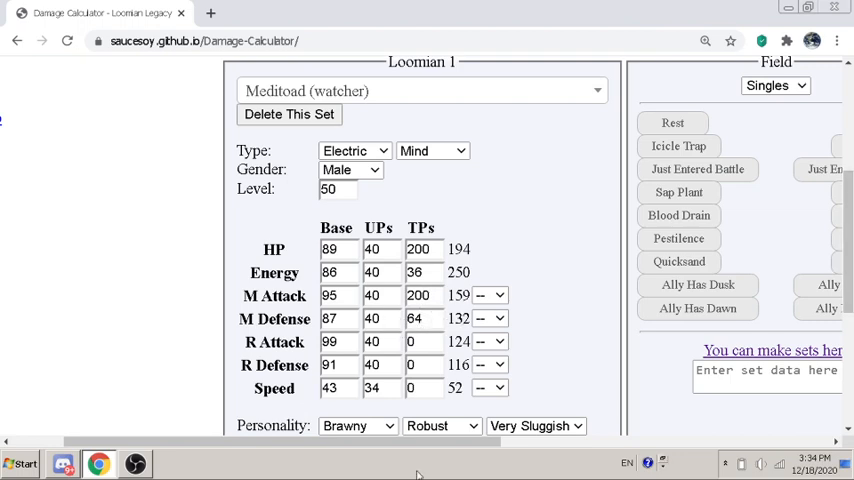
scroll(down, 3)
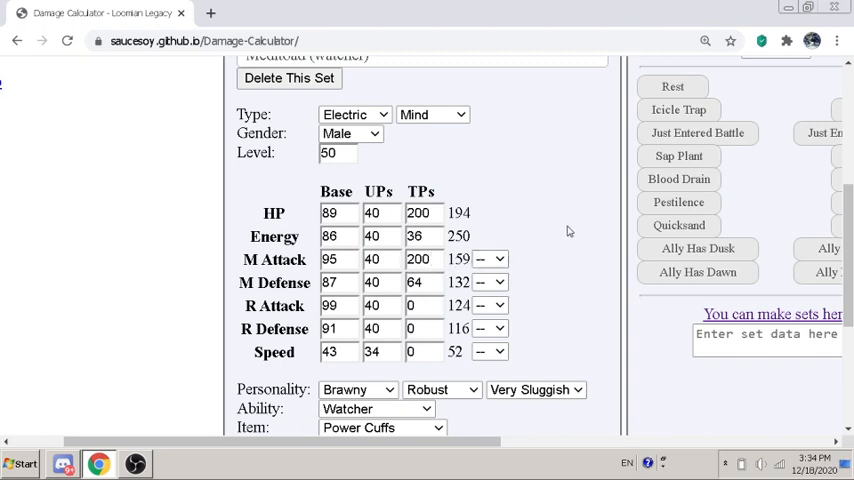
mouse_move(608, 236)
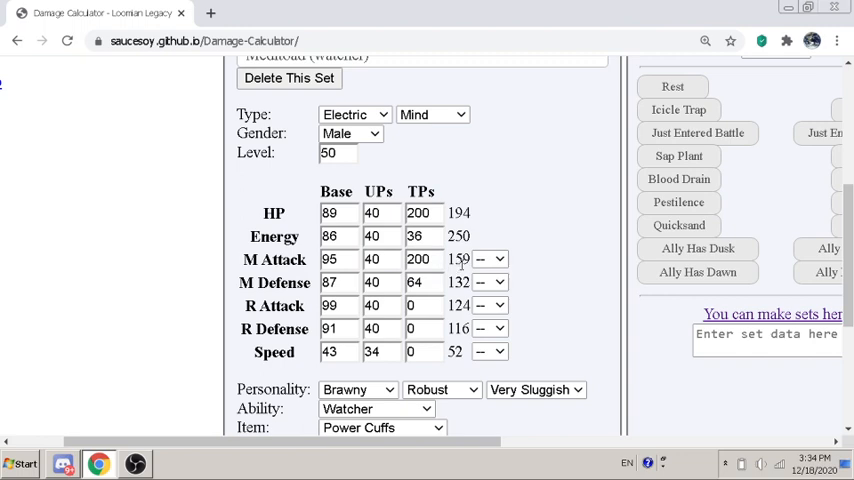
mouse_move(560, 232)
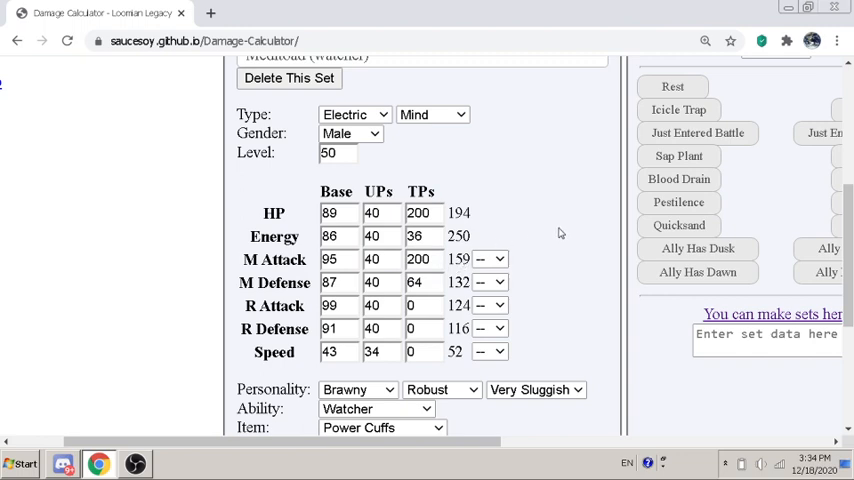
mouse_move(572, 226)
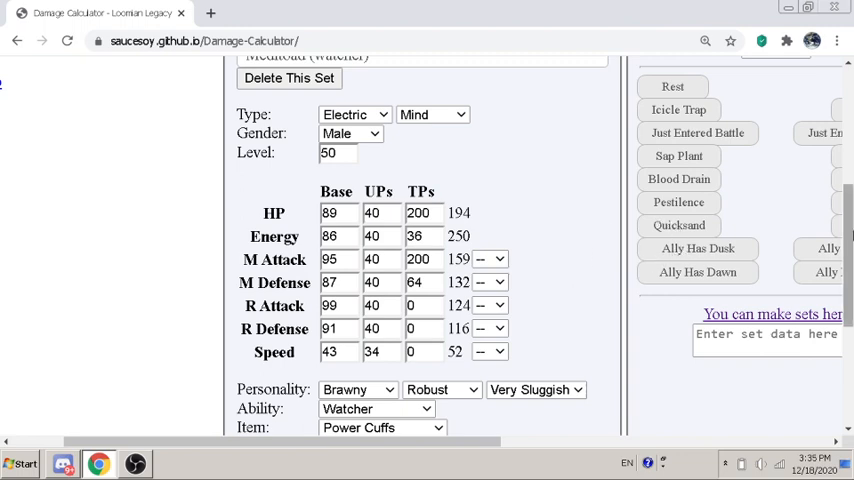
mouse_move(764, 196)
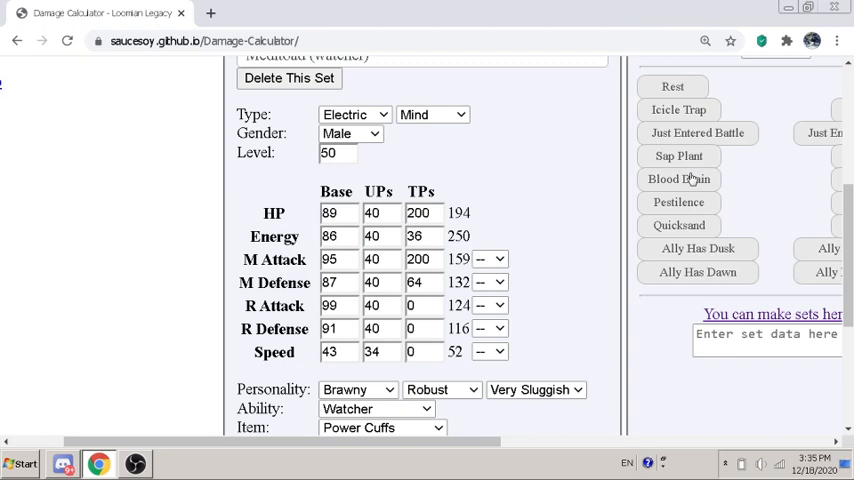
mouse_move(612, 160)
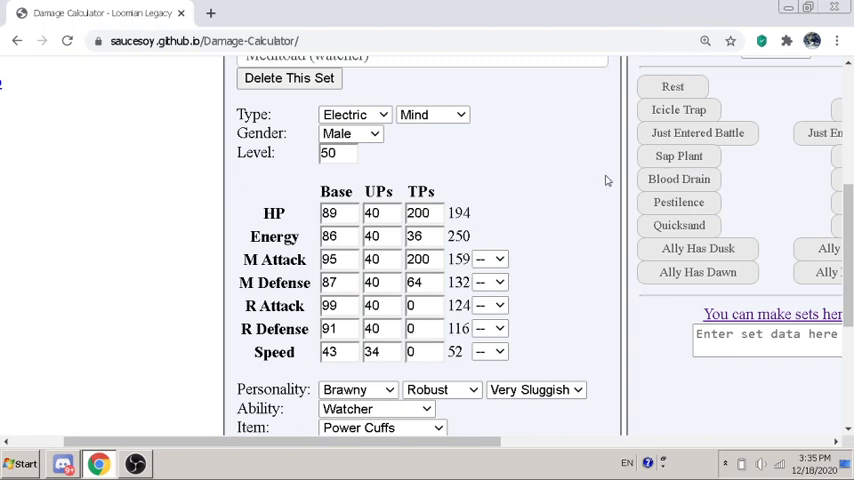
mouse_move(478, 280)
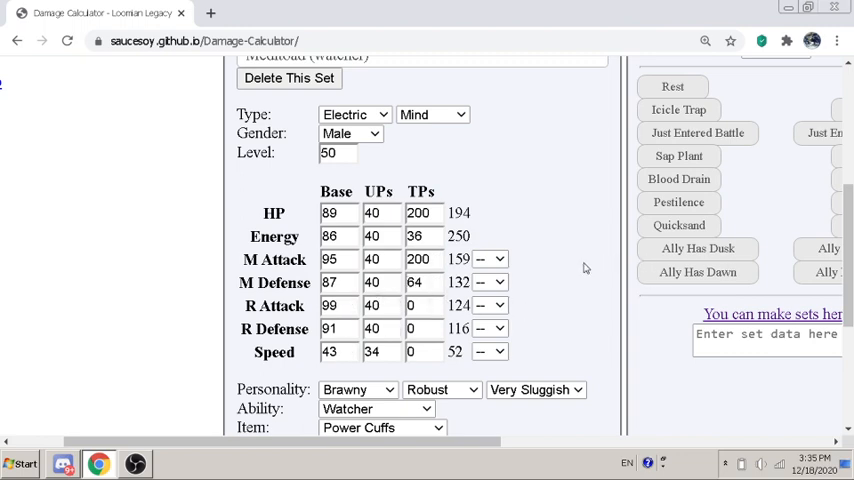
Step: Step Meditoad's Speed UPs down with the spinner until they read 34 for Speed 52
scroll(down, 3)
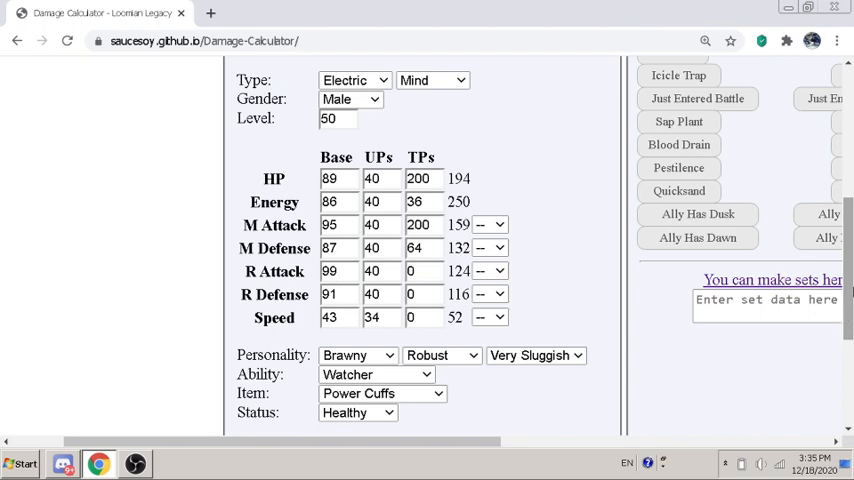
mouse_move(188, 424)
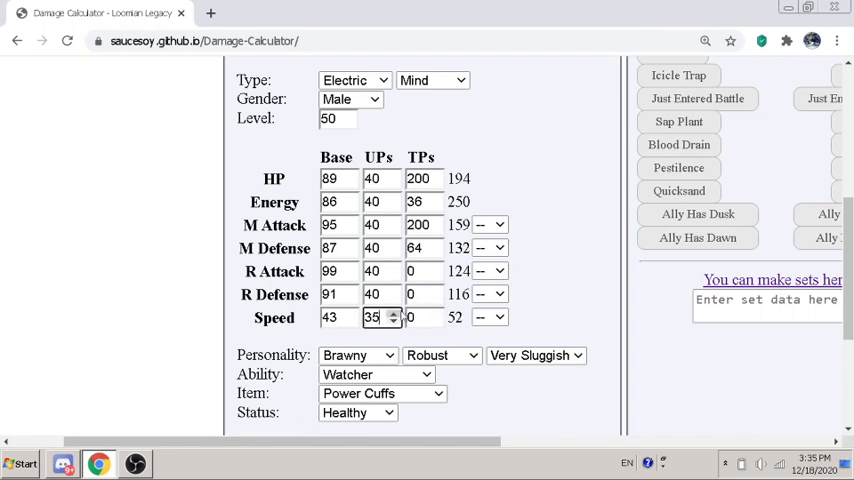
click(392, 322)
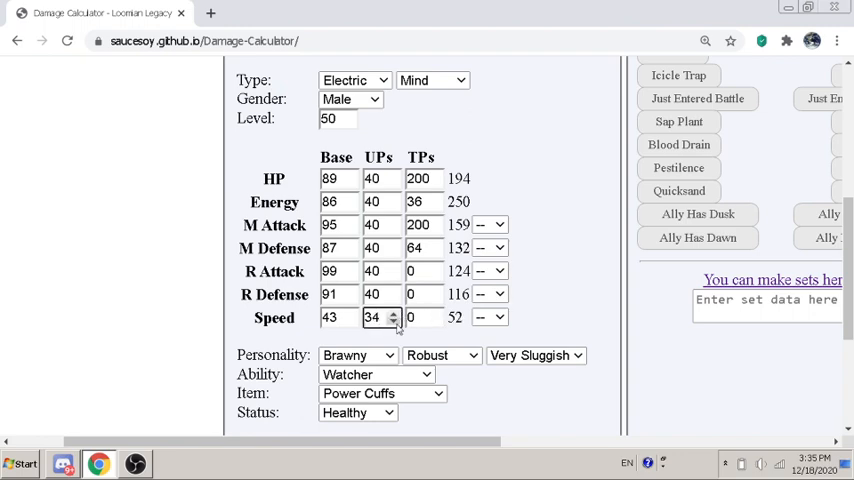
click(392, 312)
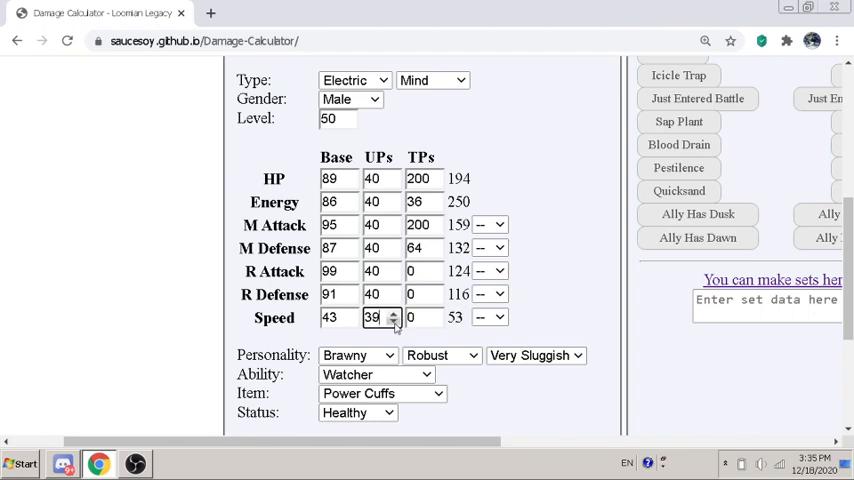
click(392, 322)
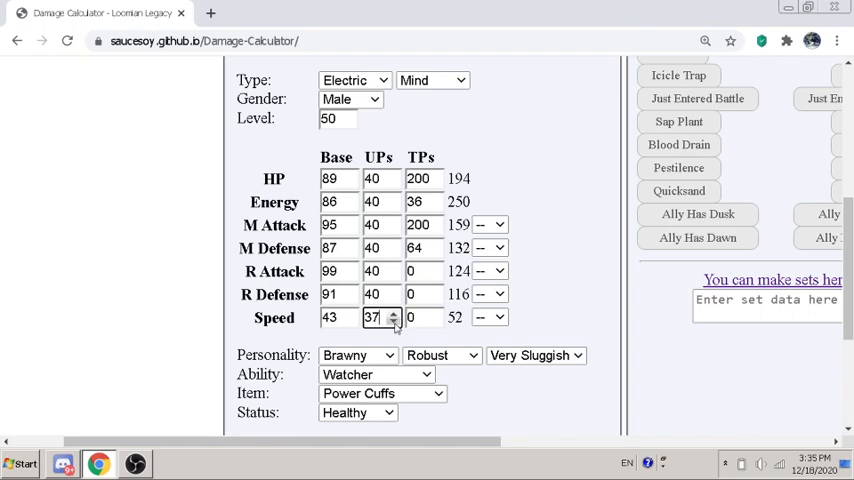
click(392, 322)
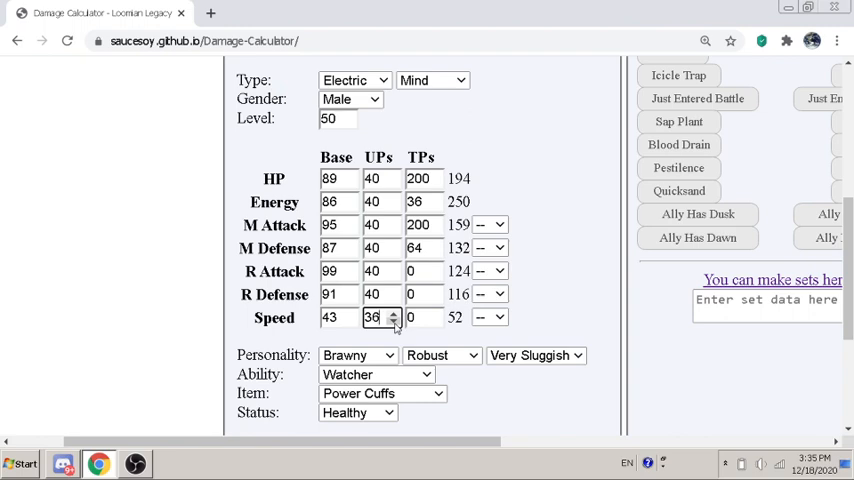
click(392, 322)
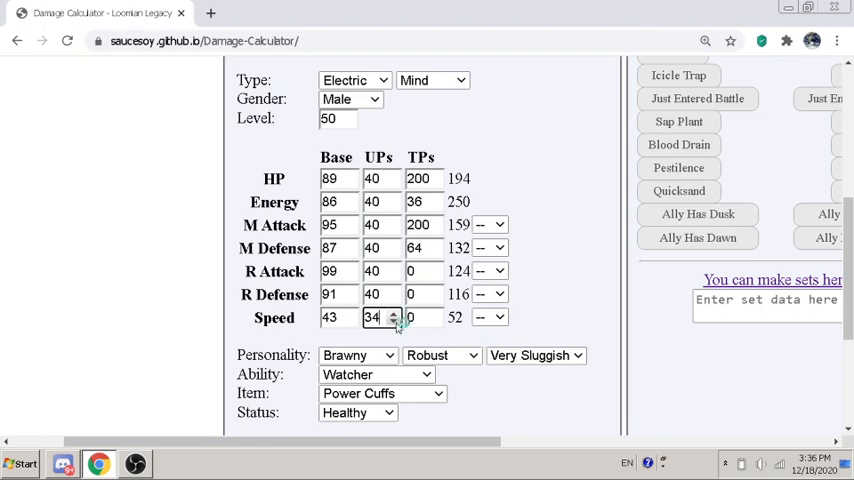
mouse_move(550, 304)
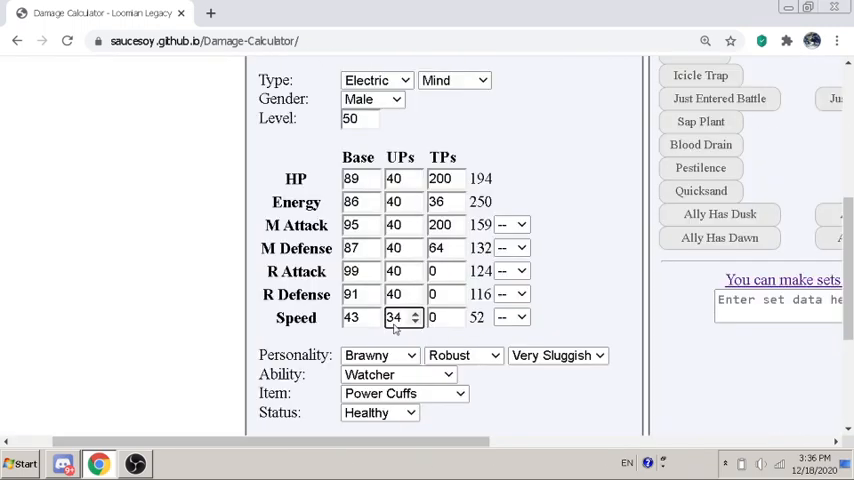
Step: Nudge the Speed UPs down to 27 and back up, settling on 32 for Speed 51
click(414, 320)
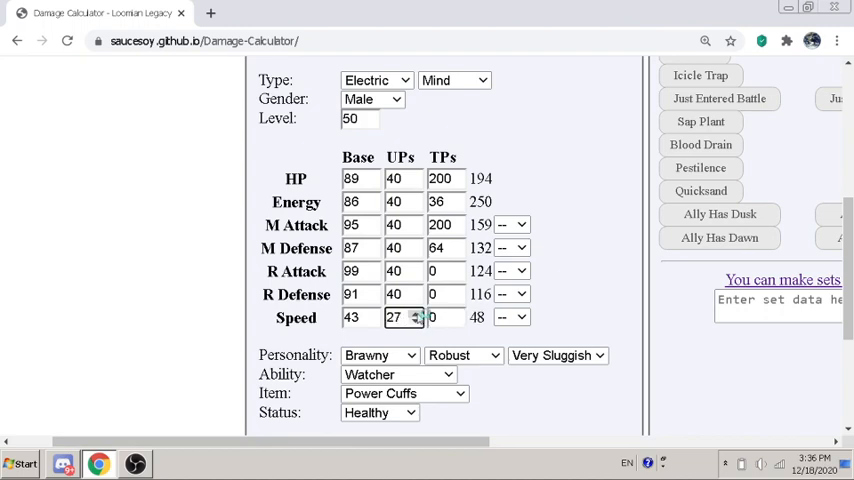
click(416, 312)
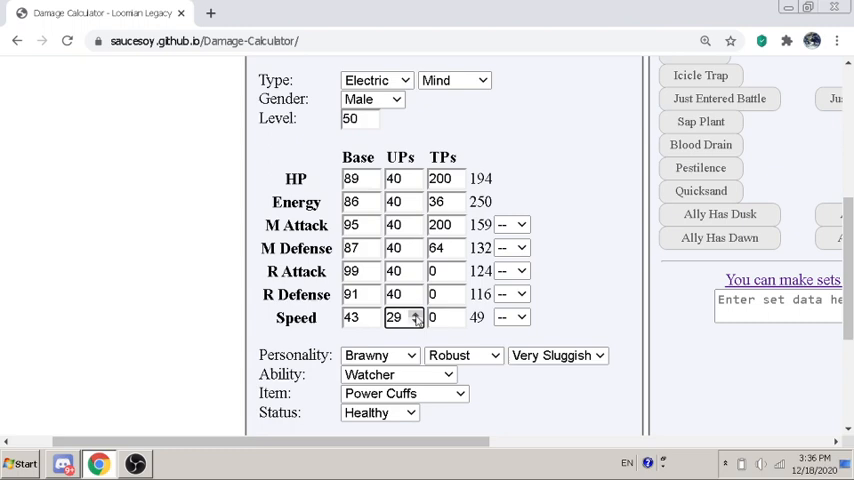
click(416, 312)
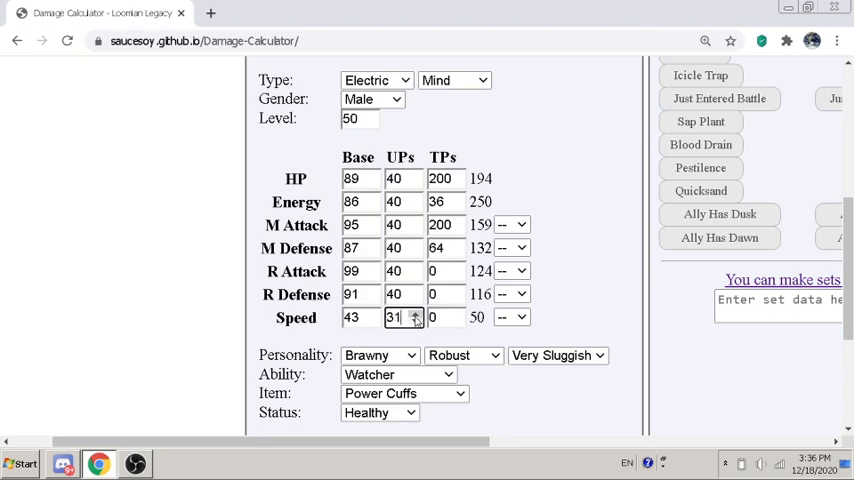
click(416, 312)
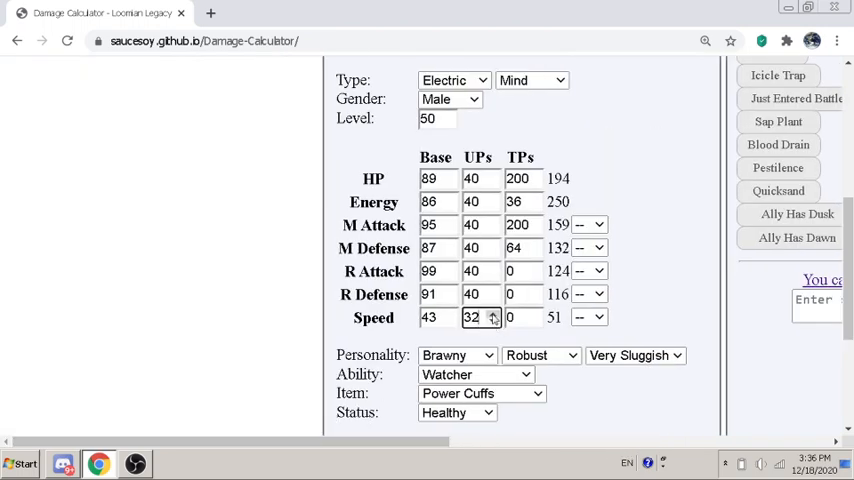
click(492, 320)
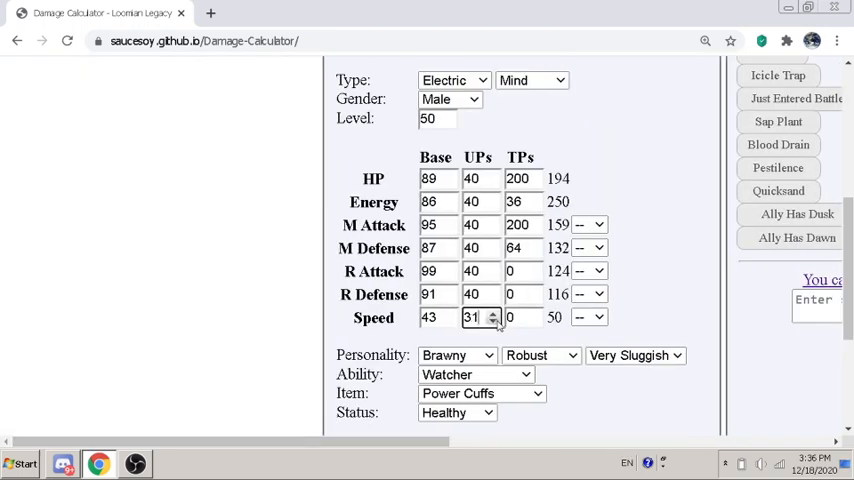
click(494, 312)
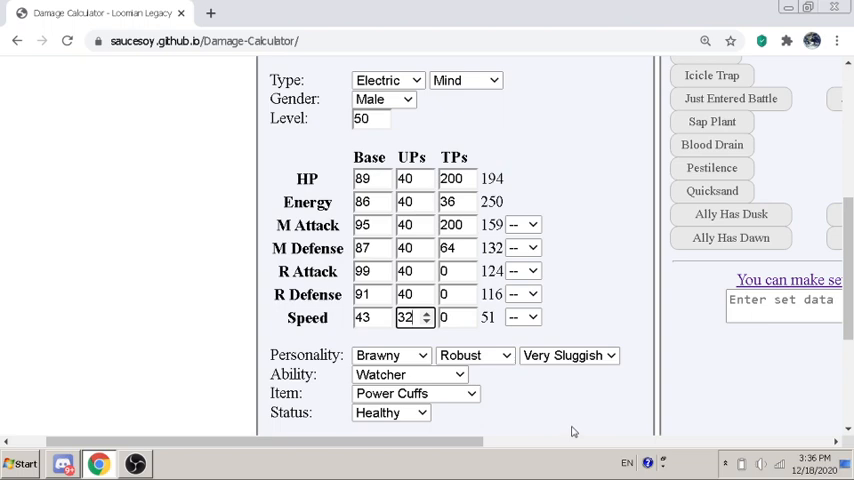
mouse_move(568, 428)
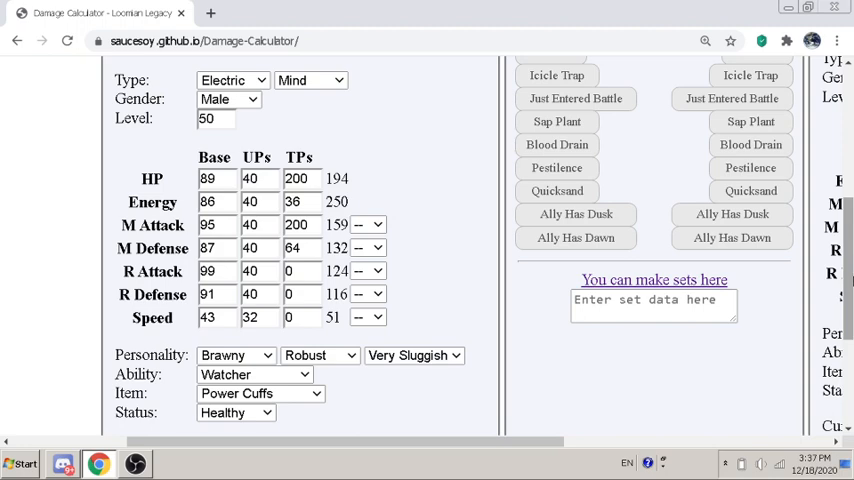
scroll(down, 3)
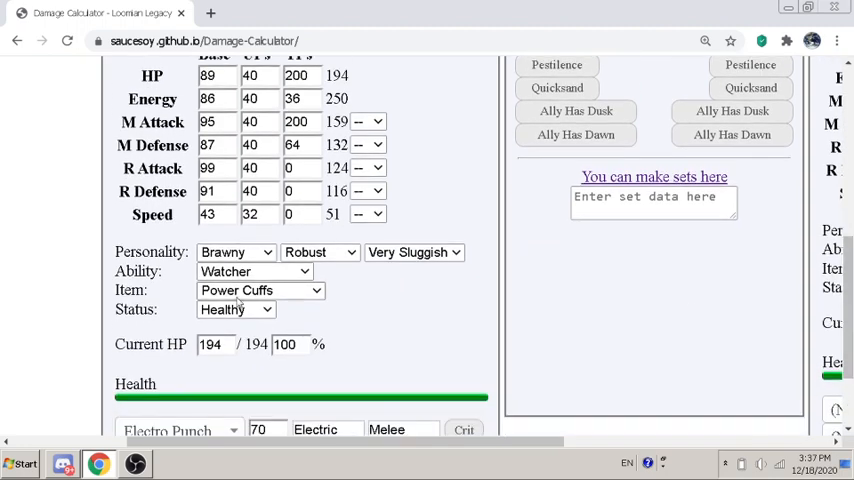
scroll(down, 3)
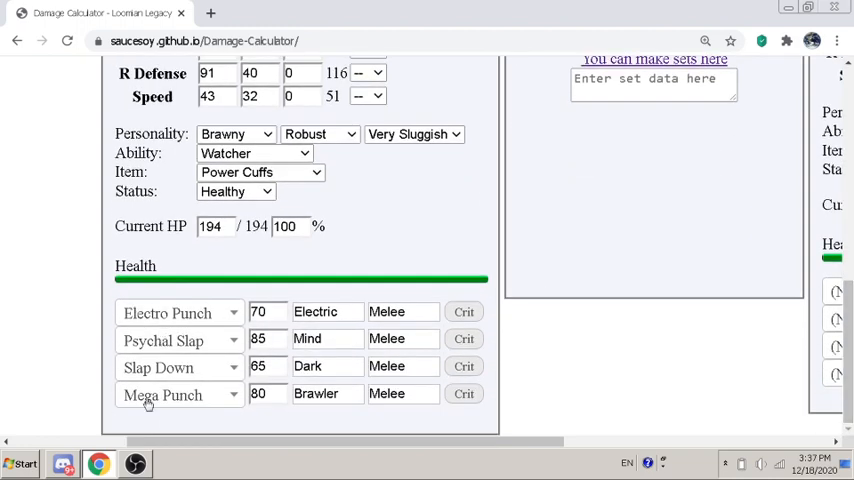
mouse_move(208, 356)
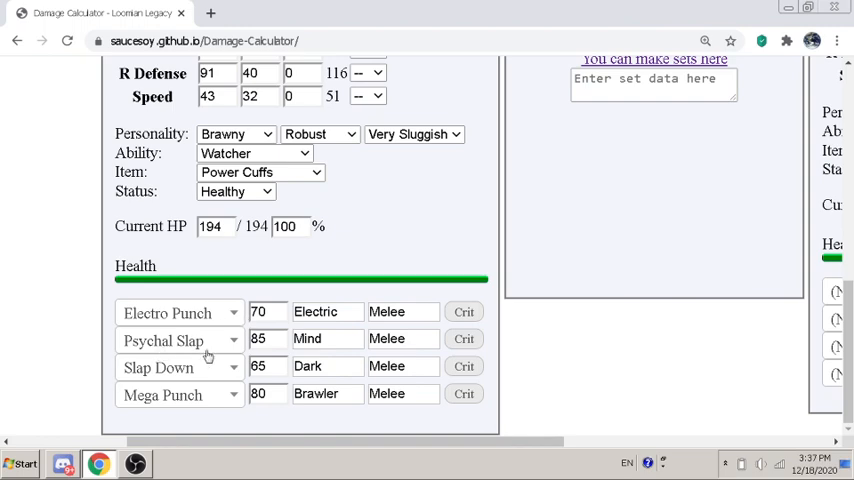
mouse_move(184, 380)
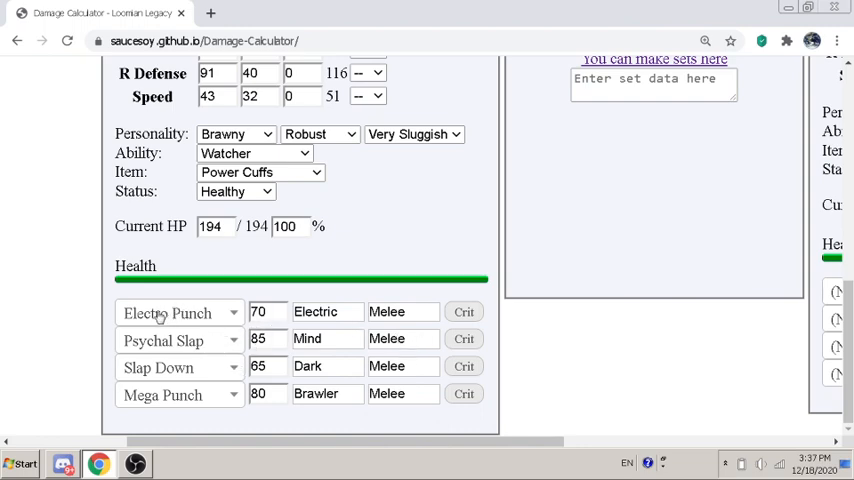
mouse_move(132, 400)
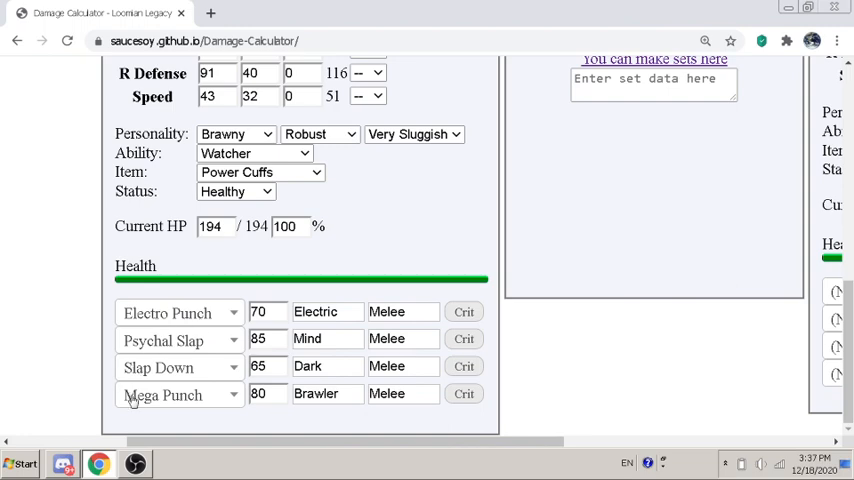
mouse_move(152, 378)
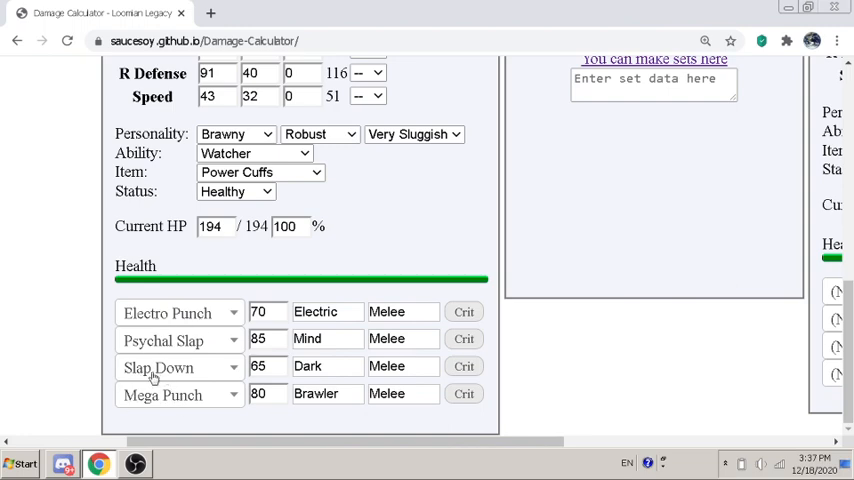